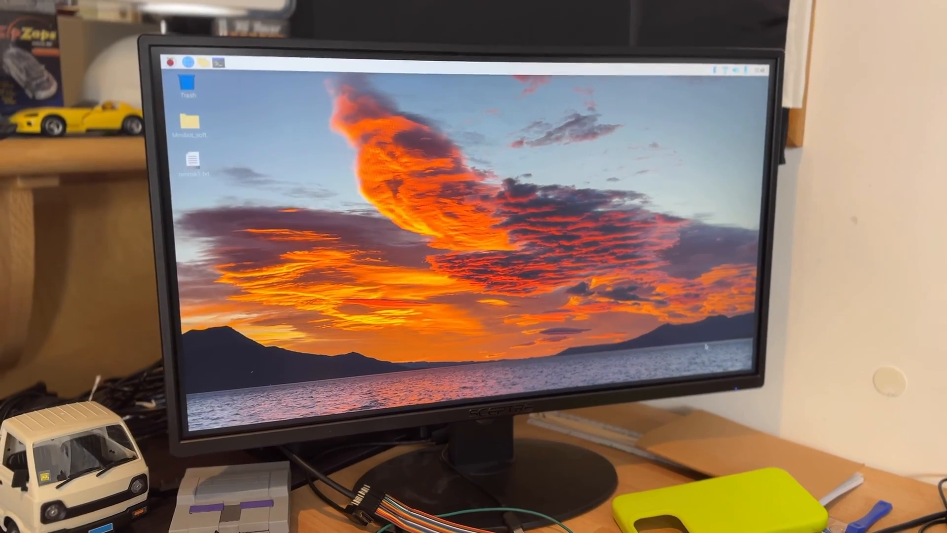
Open the Minibot_software folder and bring up robotoman.py in the IDLE editor
{"action": "left_click", "coordinate": [465, 195]}
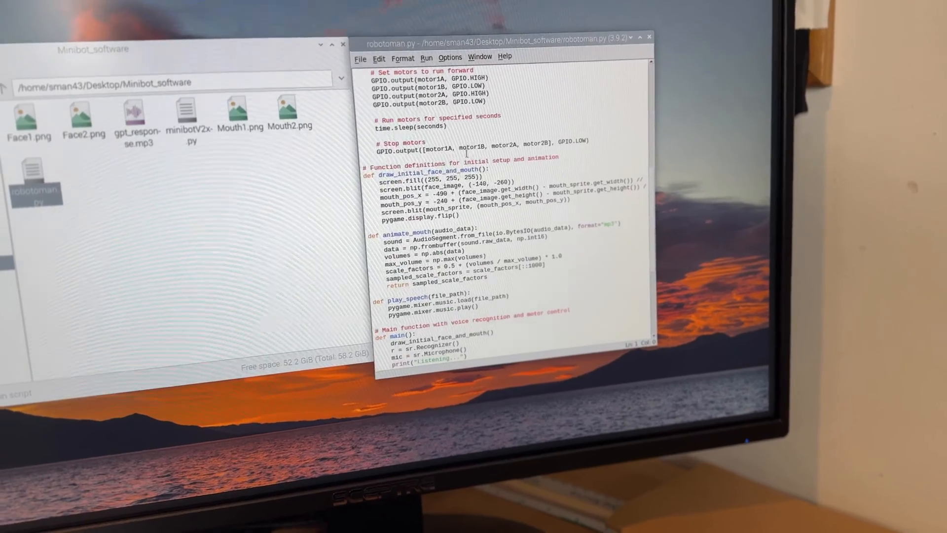
Open minibotV2x.py in its own IDLE editor and bring up its Run menu
{"action": "left_click", "coordinate": [471, 91]}
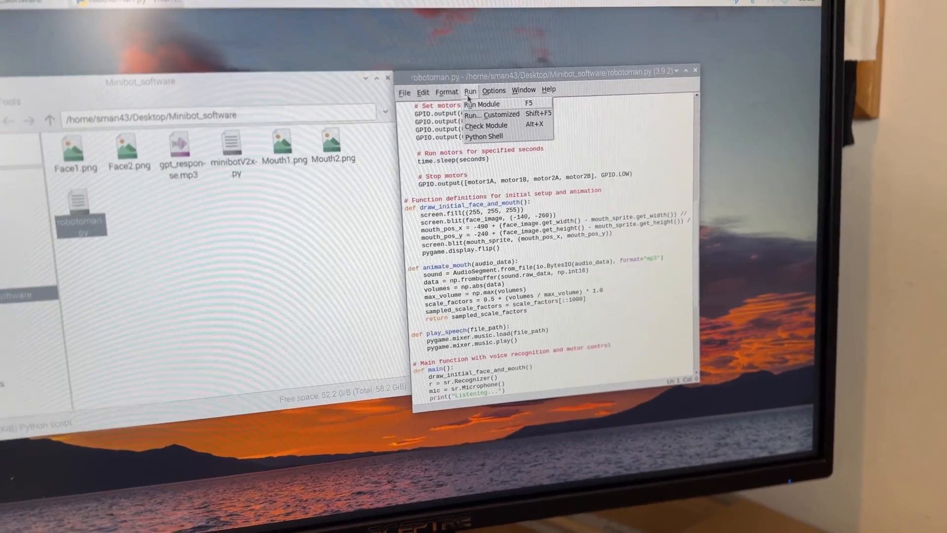
{"action": "left_click", "coordinate": [482, 104]}
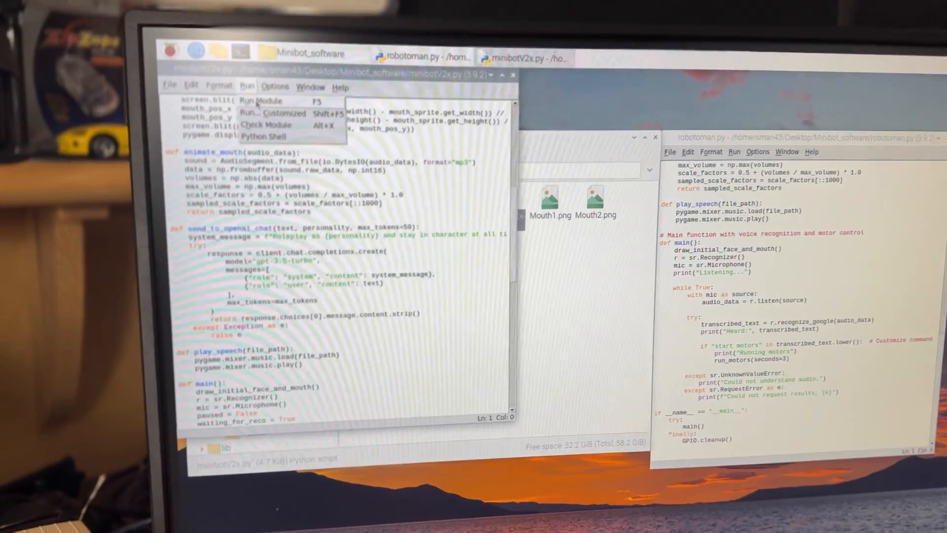
Run minibotV2x.py via Run Module so the shell restarts with the pygame message
{"action": "left_click", "coordinate": [259, 100]}
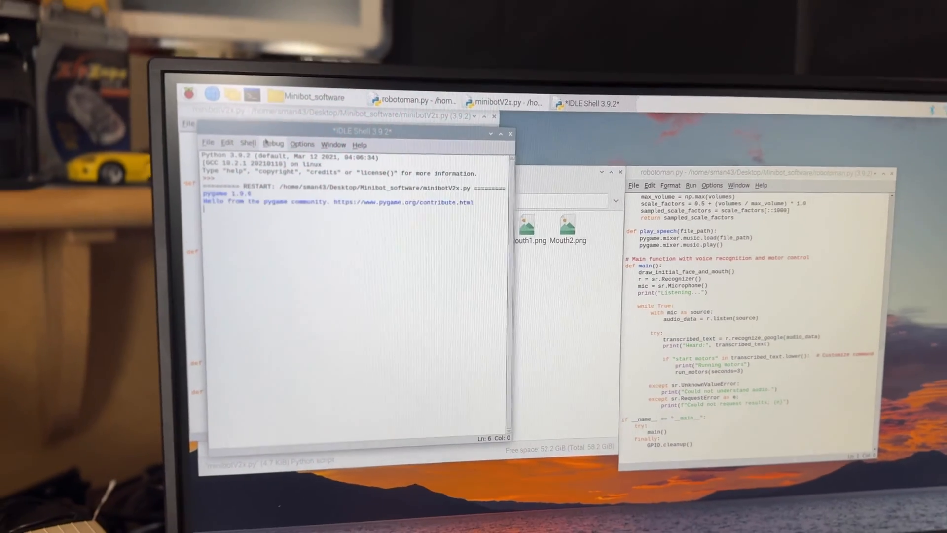